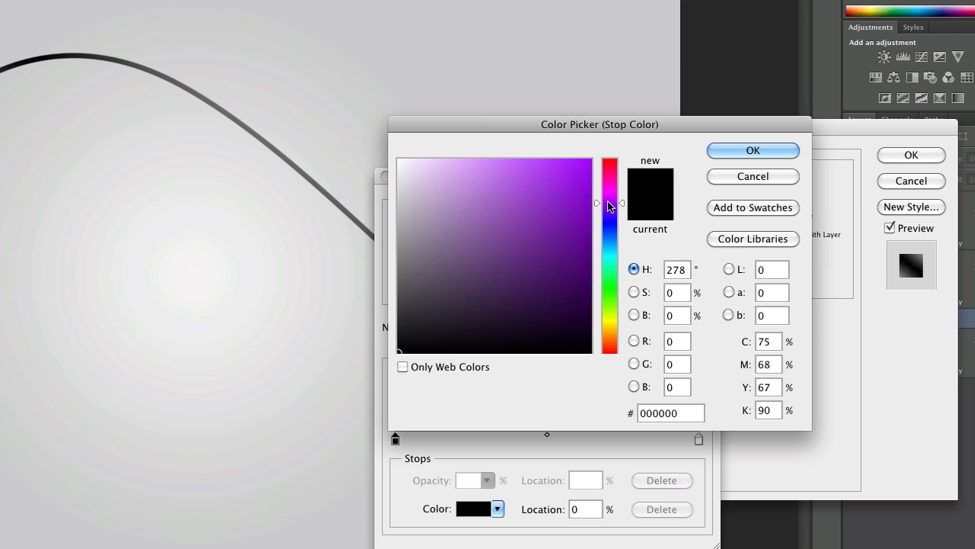
Pick a purple hue (H 278) for the wire curve's gradient color stop.
left_click(753, 149)
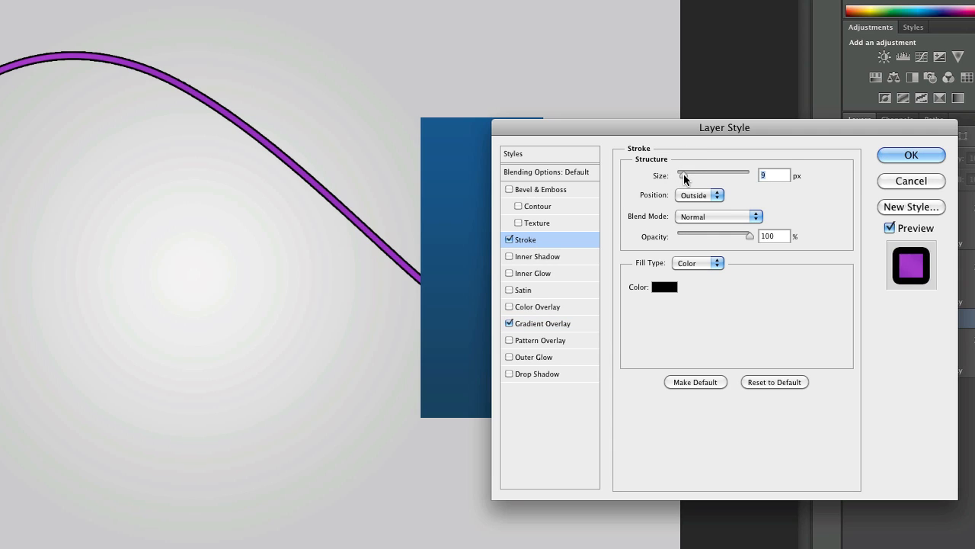
Set the stroke size for the purple wire curve's dark outline.
left_click(538, 374)
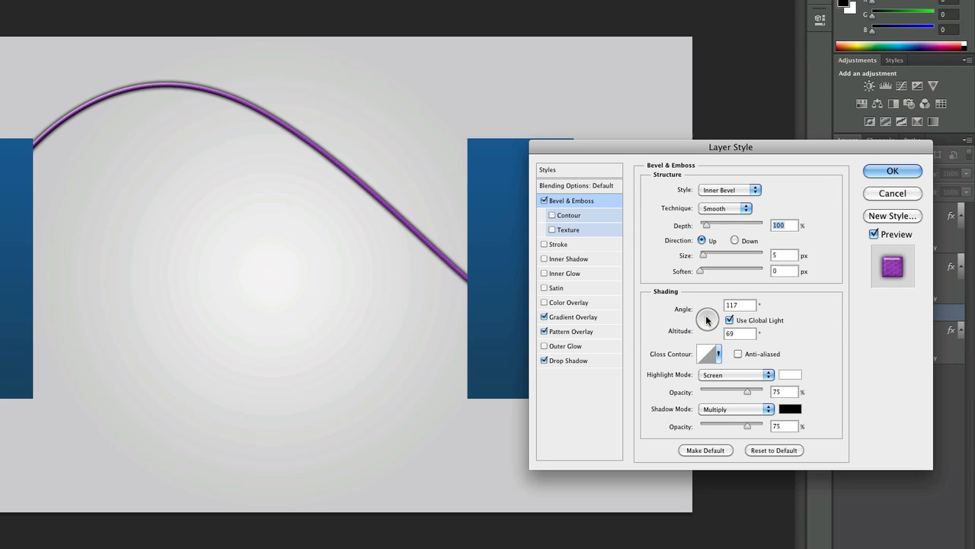
Set the smooth inner bevel's lighting angle to 117°.
left_click(893, 171)
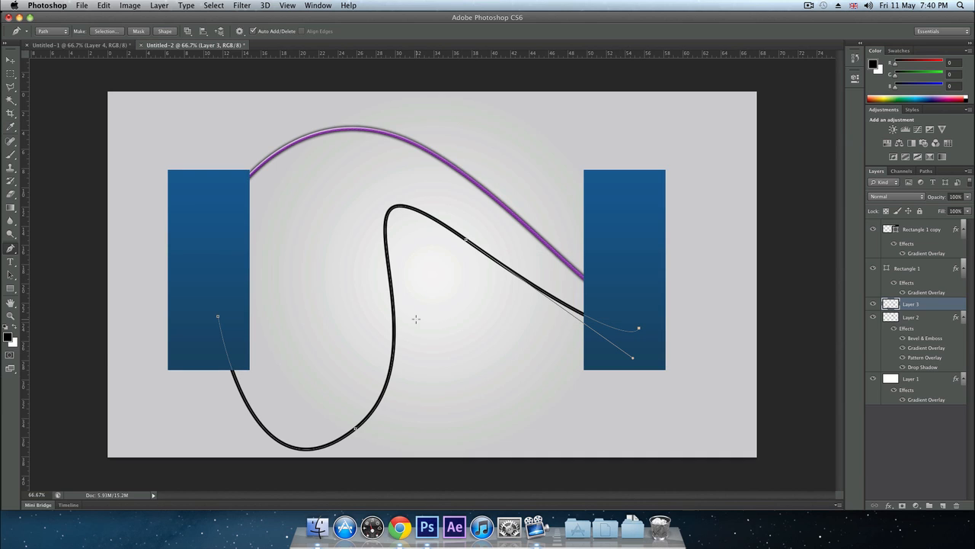